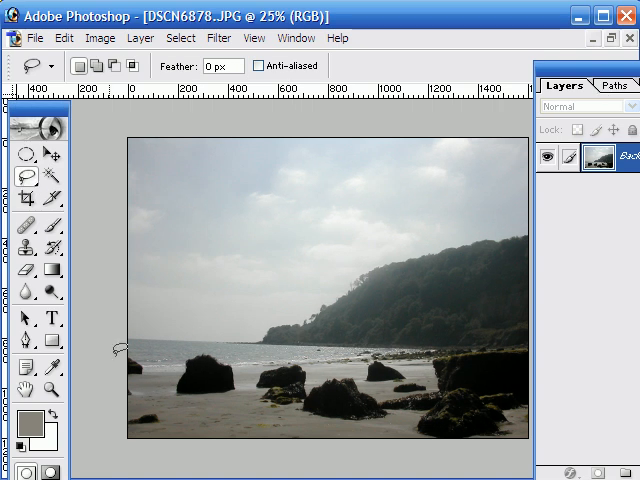
pyautogui.moveTo(505, 215)
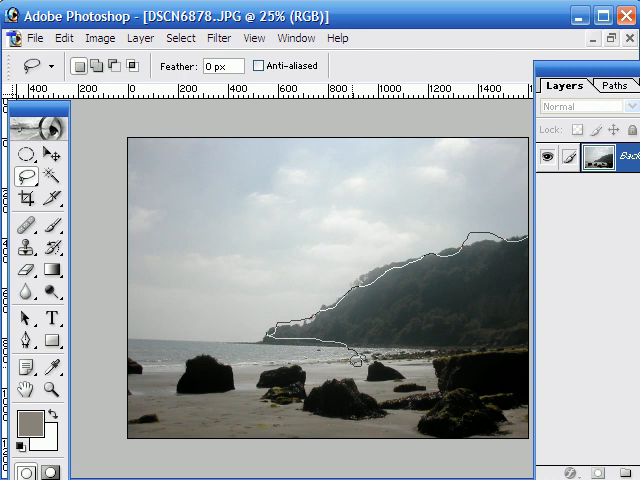
# - Lasso a freehand selection around the hill, sea edge and beach, excluding the sky
pyautogui.moveTo(350, 360); pyautogui.dragTo(370, 375)
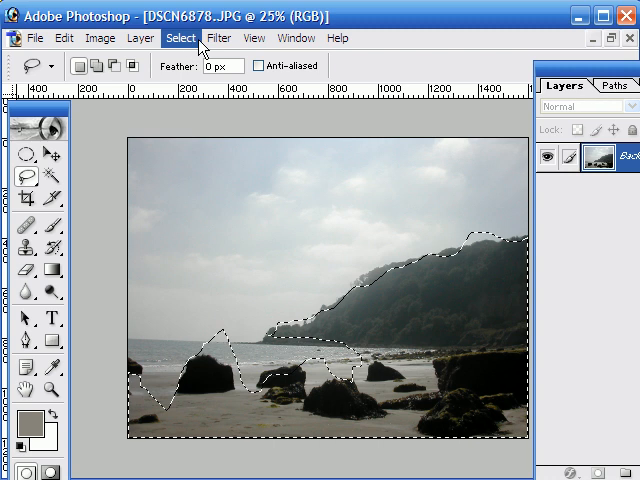
# - Feather the foreground selection by 120 pixels via Select > Feather
pyautogui.click(180, 38)
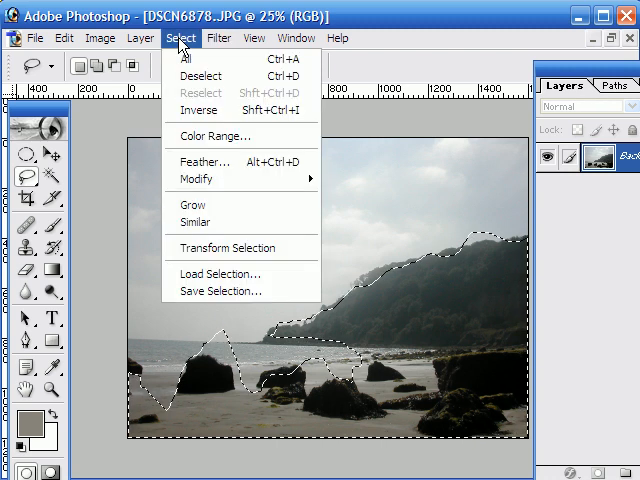
pyautogui.click(203, 162)
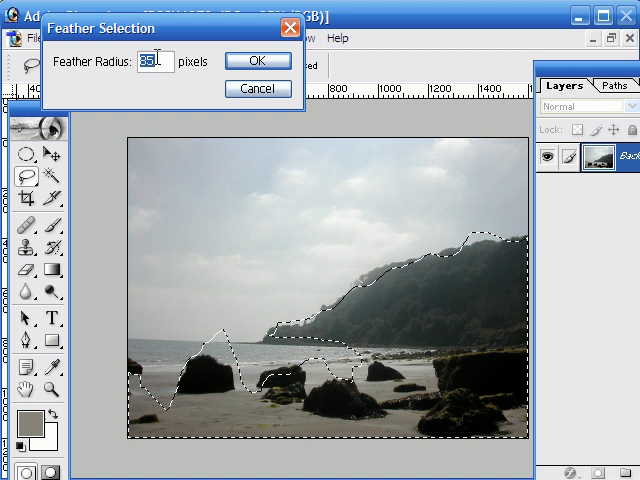
pyautogui.write('120')
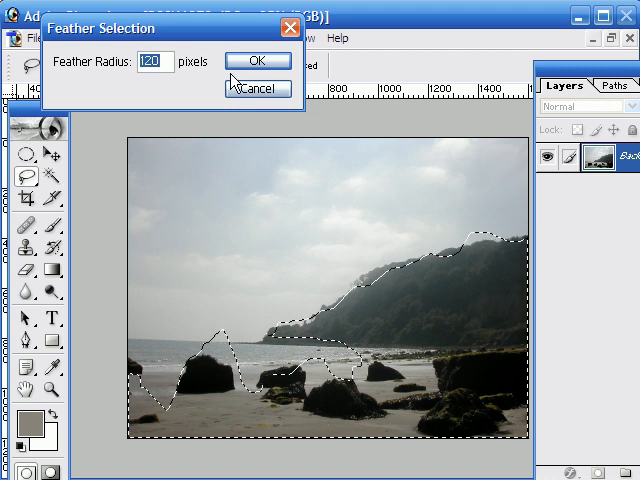
pyautogui.click(257, 61)
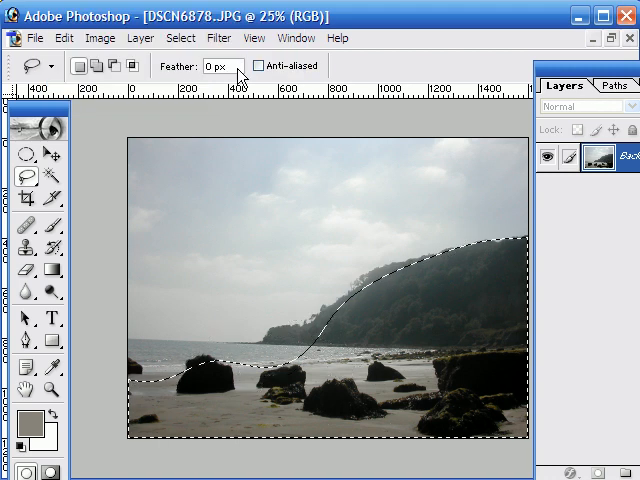
pyautogui.moveTo(232, 66)
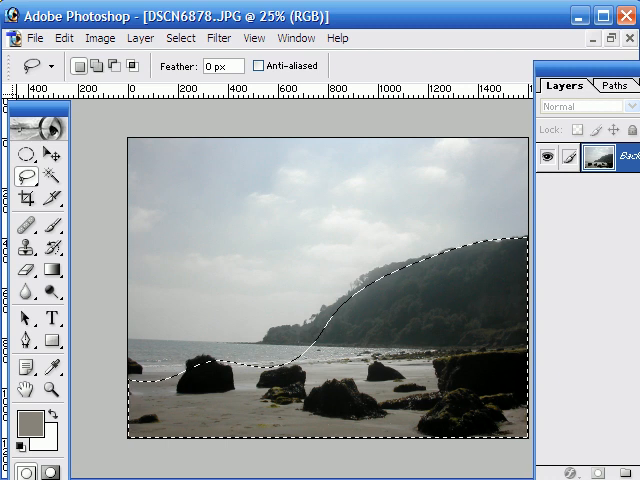
# - Add a Levels adjustment setting Blue channel input levels to 0, 0.39 and 196
pyautogui.click(108, 37)
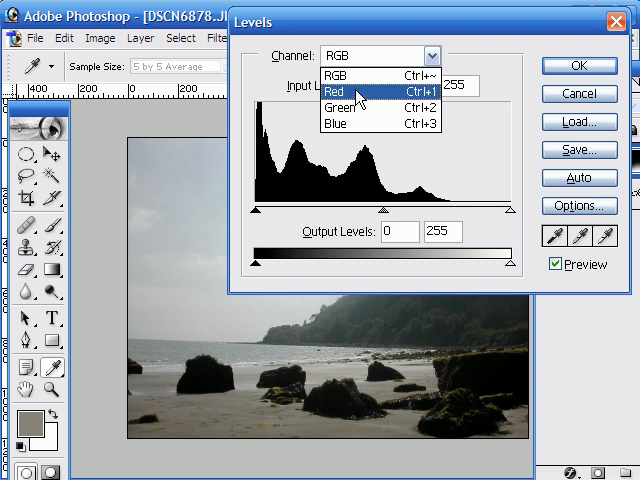
pyautogui.click(335, 93)
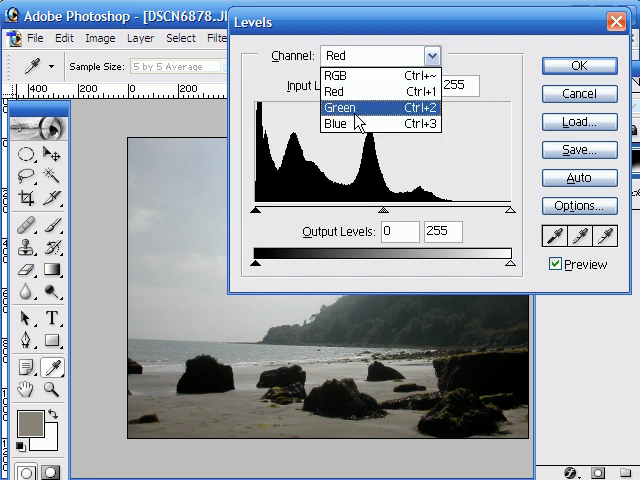
pyautogui.click(340, 121)
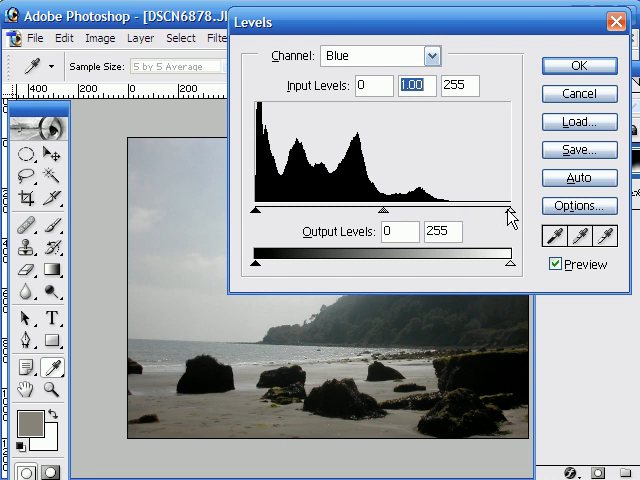
pyautogui.moveTo(508, 211); pyautogui.dragTo(455, 211)
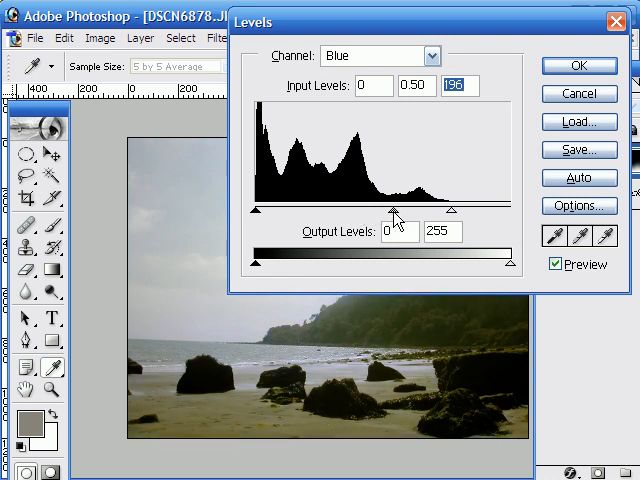
pyautogui.moveTo(398, 208); pyautogui.dragTo(390, 208)
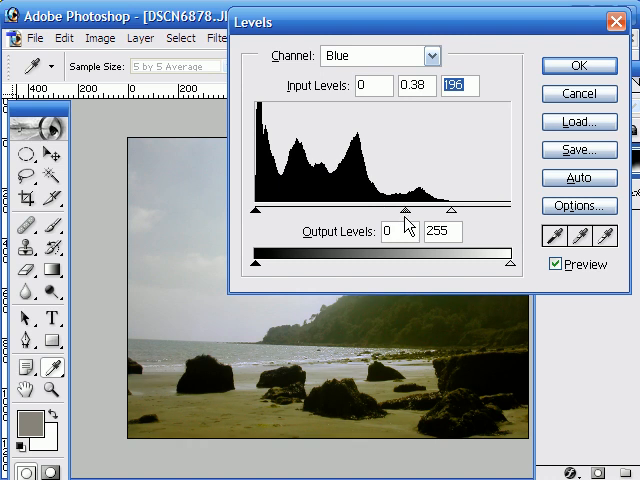
pyautogui.moveTo(405, 208); pyautogui.dragTo(402, 208)
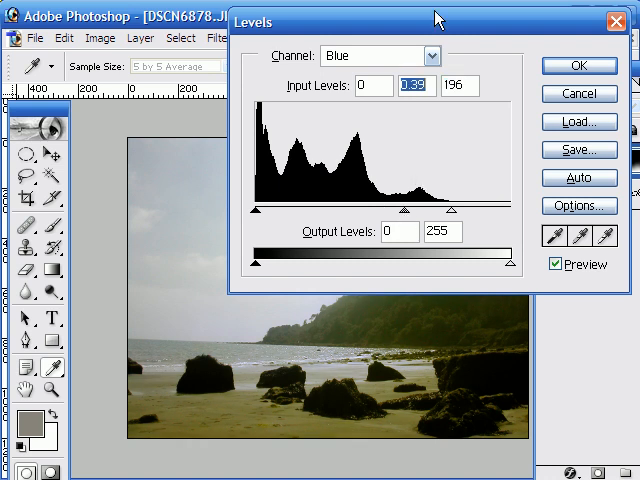
pyautogui.click(578, 66)
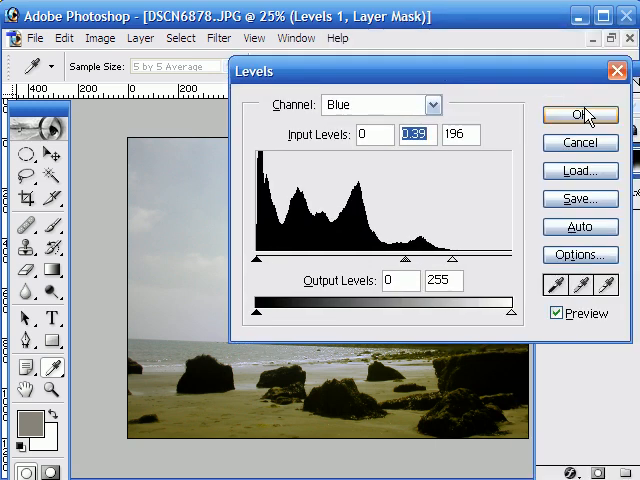
pyautogui.click(580, 115)
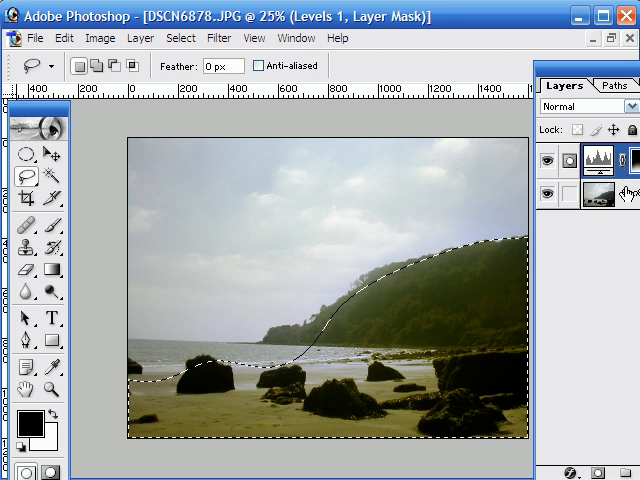
# - Add an empty Layer 1 above the Background and hide Levels 1
pyautogui.click(596, 196)
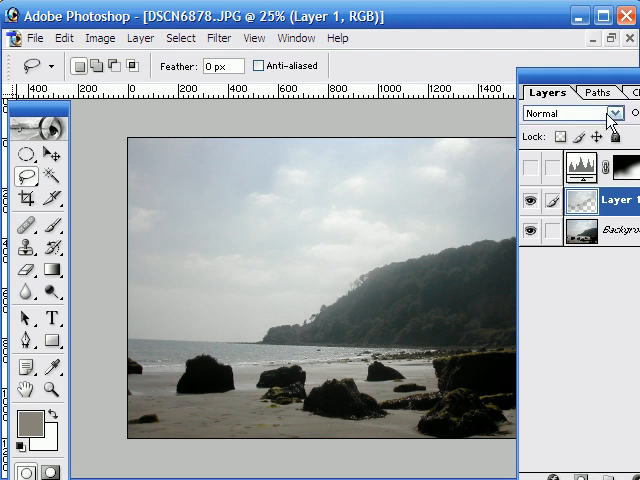
# - Set Layer 1's blend mode to Multiply and make Levels 1 visible again
pyautogui.click(620, 113)
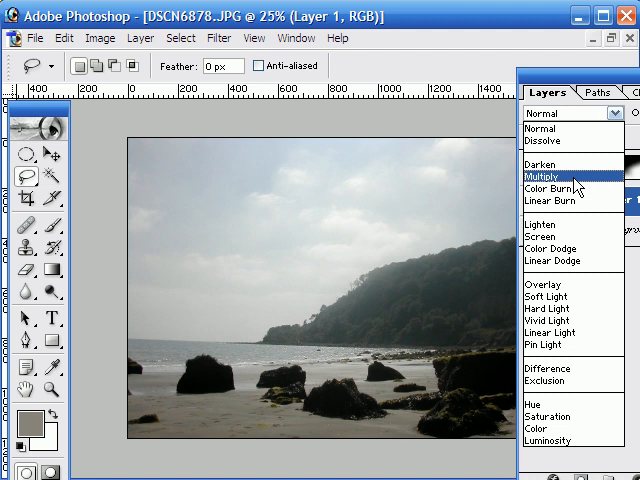
pyautogui.click(543, 175)
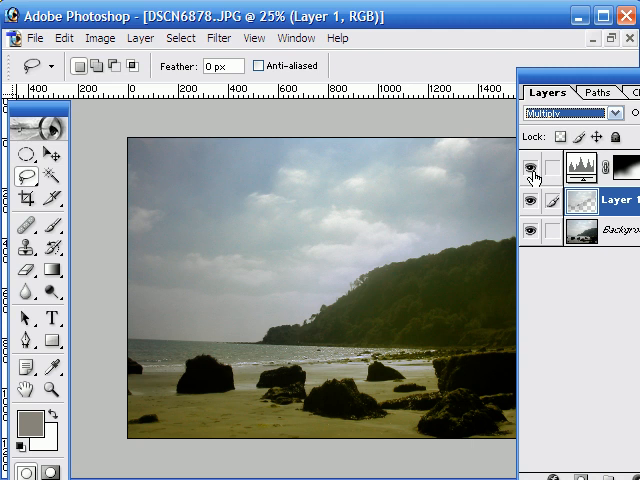
pyautogui.click(600, 200)
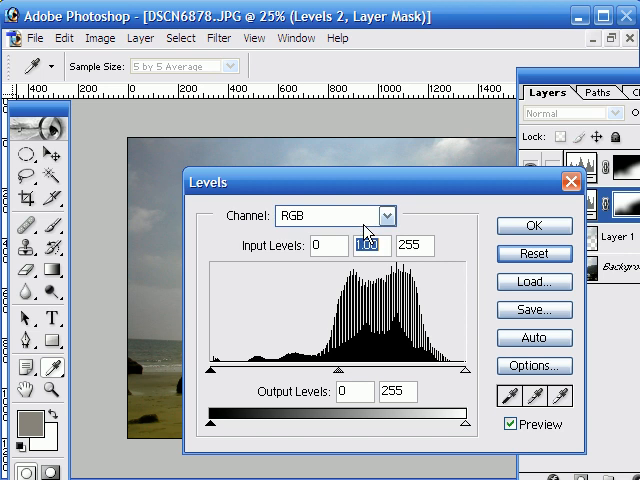
# - In Levels 2, darken the blue channel and set Red levels to 26/1.05/235
pyautogui.click(378, 216)
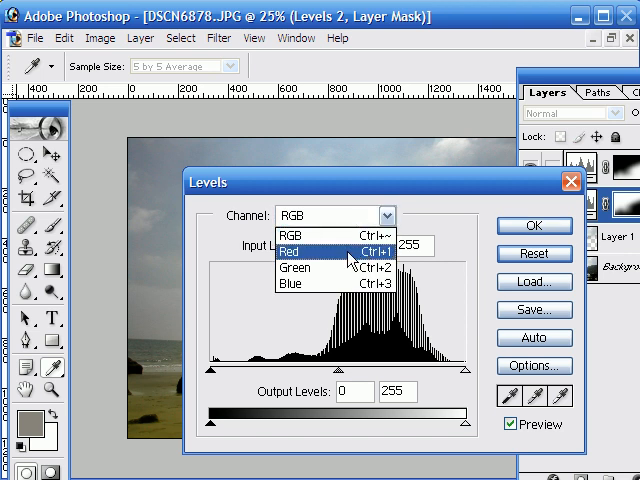
pyautogui.click(310, 283)
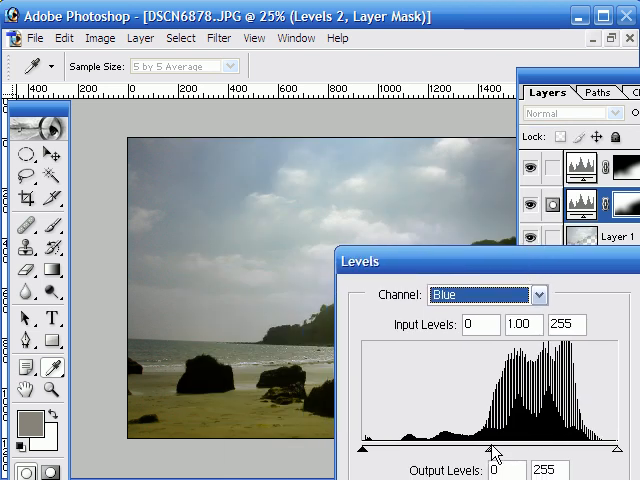
pyautogui.moveTo(510, 445); pyautogui.dragTo(485, 445)
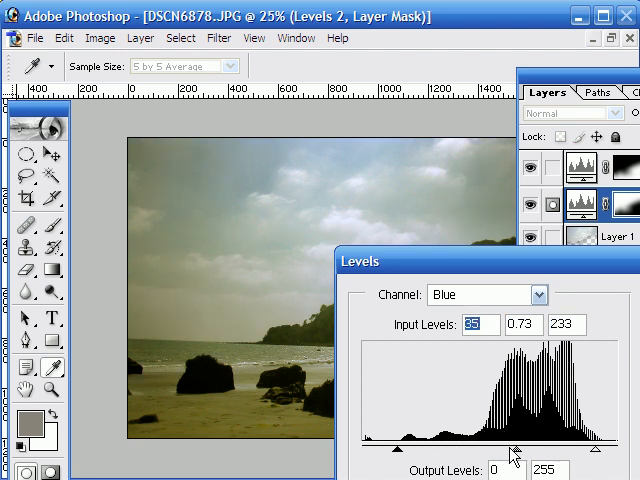
pyautogui.moveTo(517, 450); pyautogui.dragTo(513, 450)
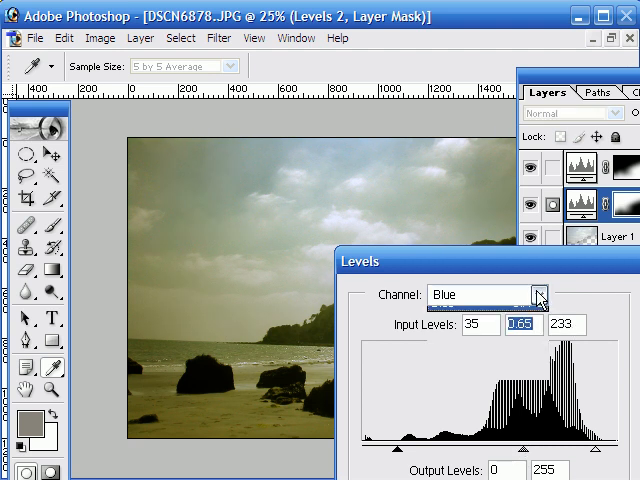
pyautogui.click(540, 295)
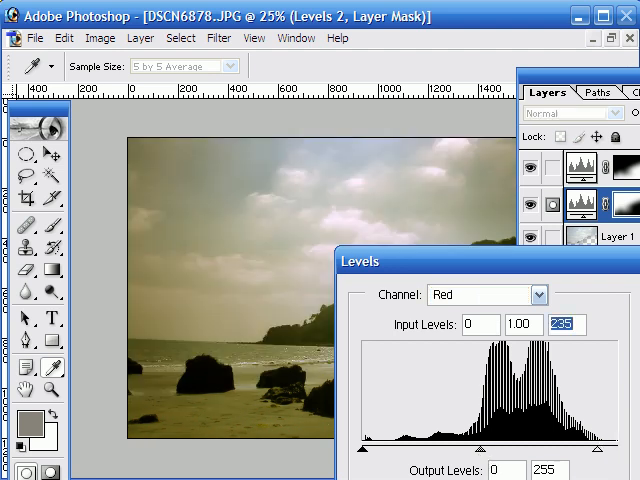
pyautogui.moveTo(390, 450)
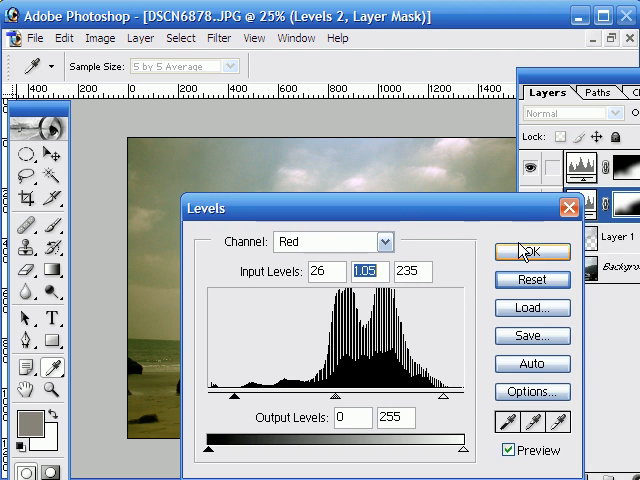
pyautogui.click(525, 252)
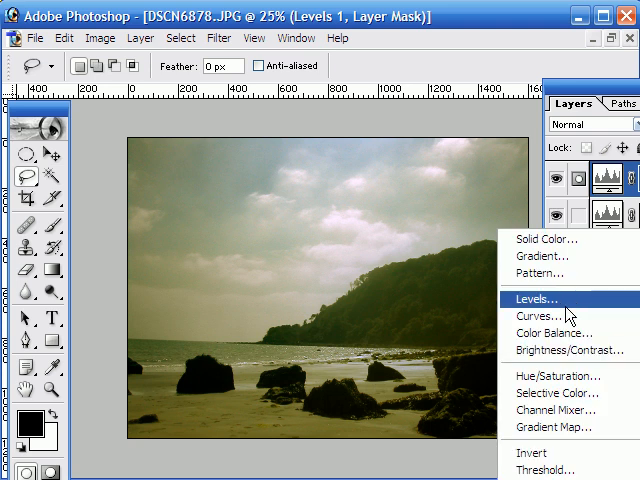
# - Add a Curves layer with a gentle midtone brightening bump on the RGB curve
pyautogui.click(537, 316)
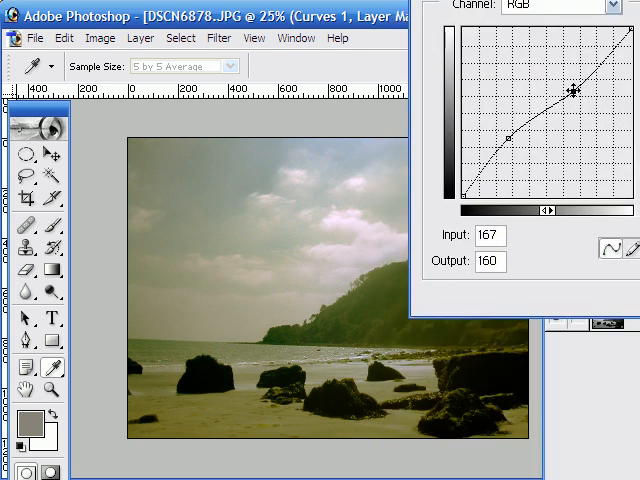
pyautogui.moveTo(562, 92); pyautogui.dragTo(527, 127)
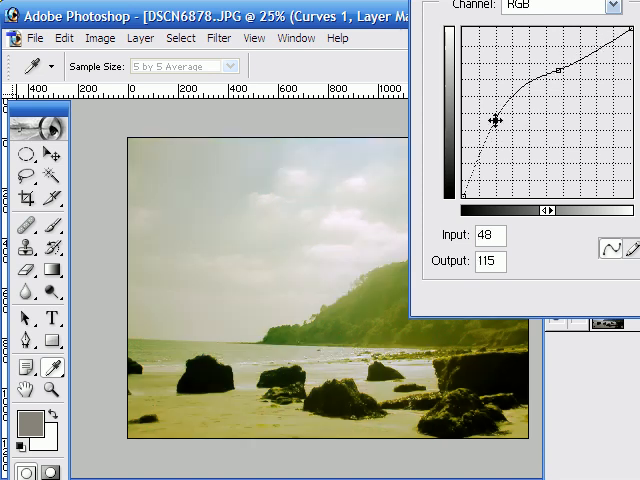
pyautogui.moveTo(495, 120); pyautogui.dragTo(553, 70)
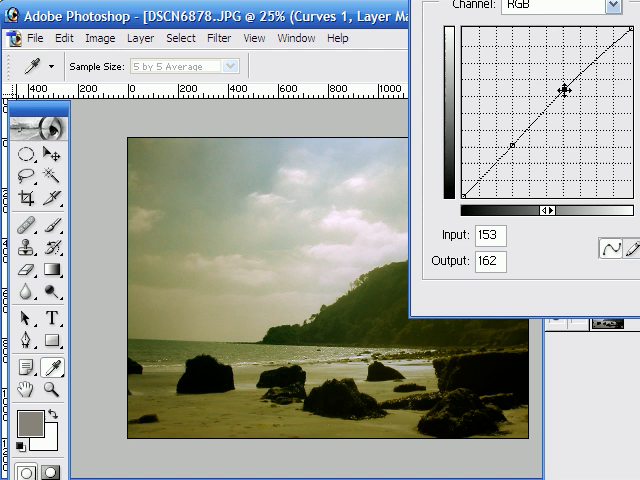
pyautogui.moveTo(563, 95); pyautogui.dragTo(561, 88)
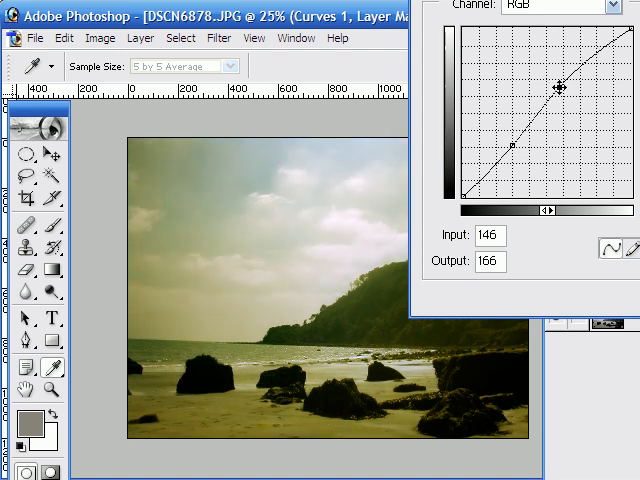
pyautogui.moveTo(562, 88); pyautogui.dragTo(512, 148)
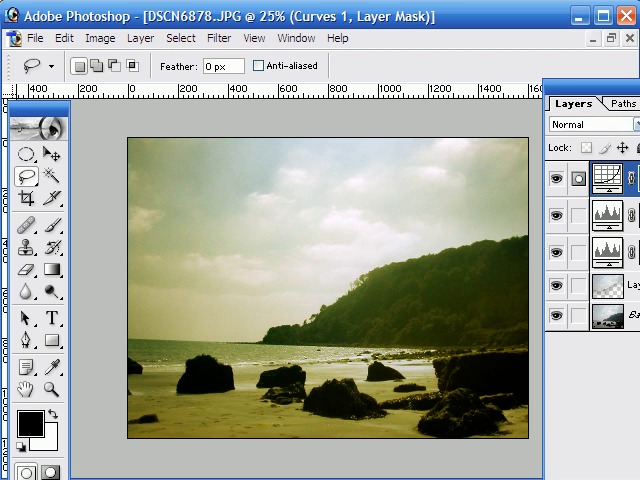
pyautogui.click(620, 318)
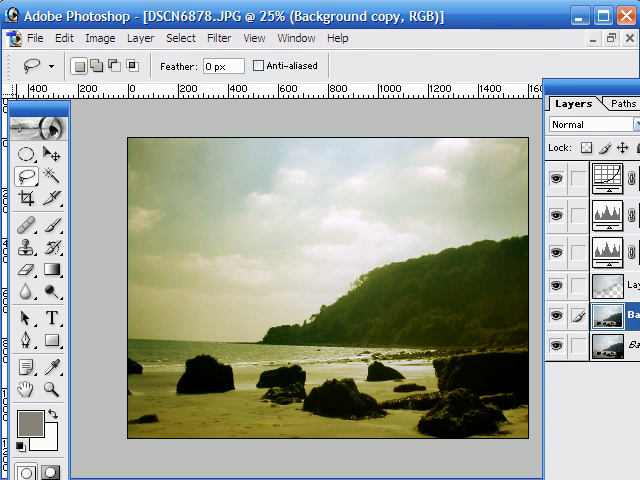
# - Move Background copy to the top of the layer stack and hide it
pyautogui.click(615, 165)
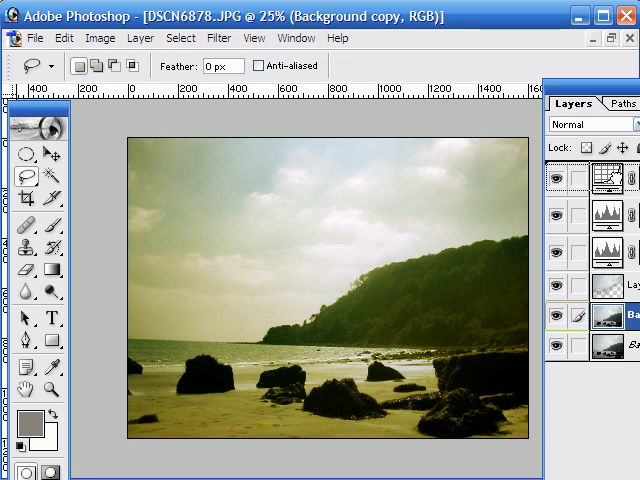
pyautogui.click(557, 175)
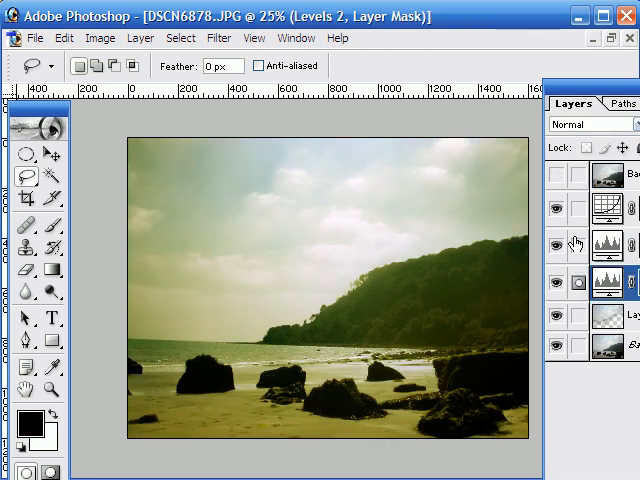
pyautogui.click(556, 177)
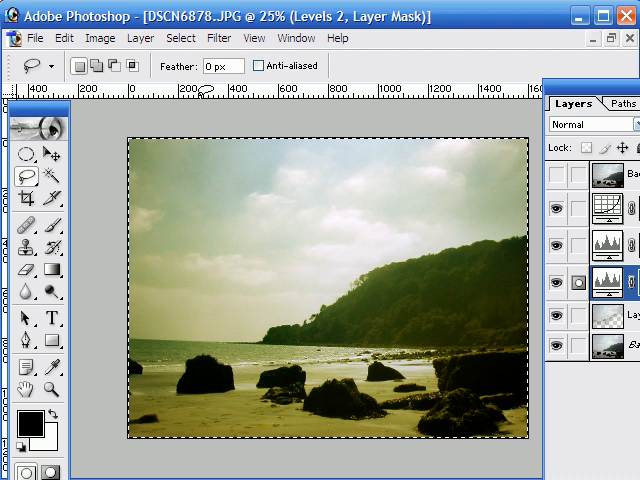
pyautogui.moveTo(170, 110)
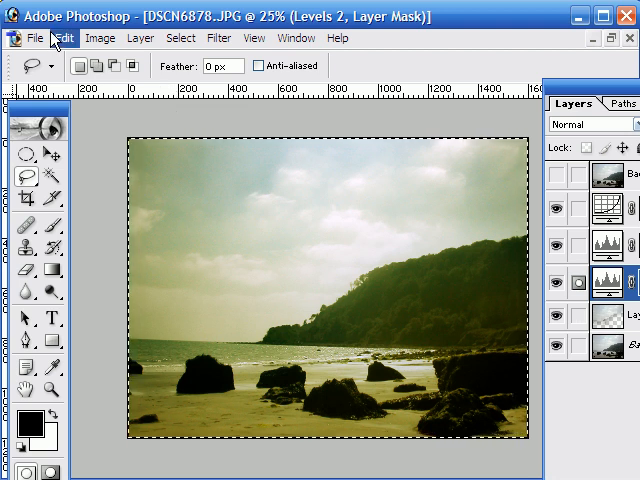
# - Paste a merged copy of the whole image as Layer 2 under Free Transform
pyautogui.click(63, 37)
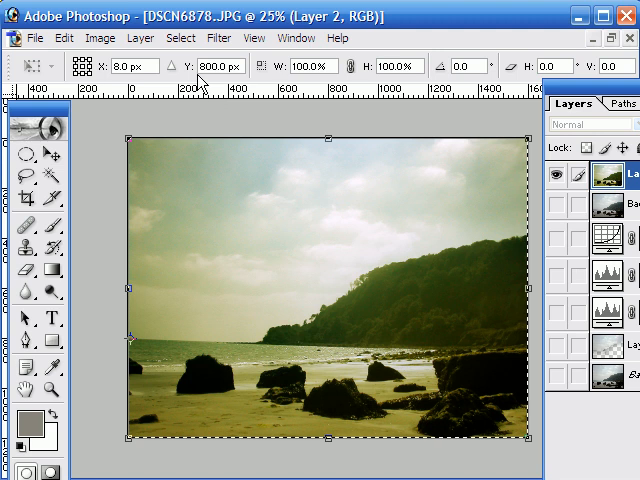
# - Show the rulers and drag a guide down to the sea horizon
pyautogui.click(254, 38)
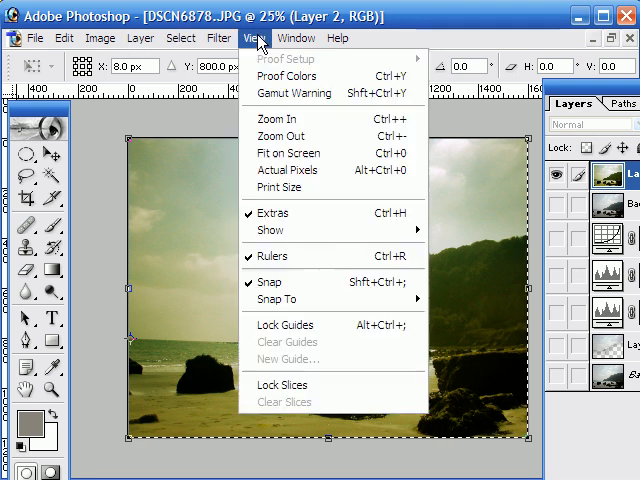
pyautogui.moveTo(273, 257)
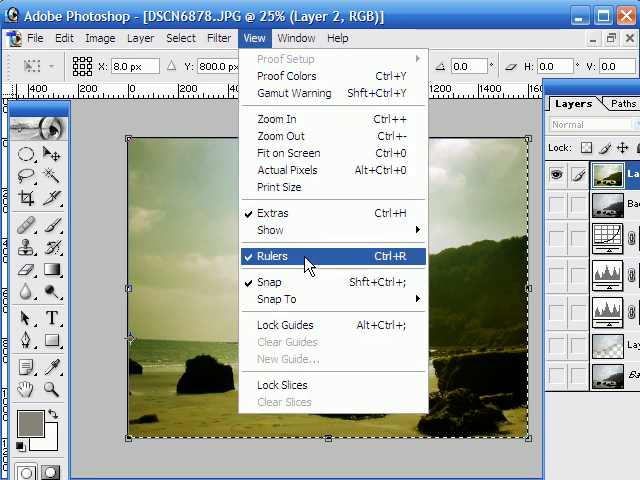
pyautogui.click(271, 256)
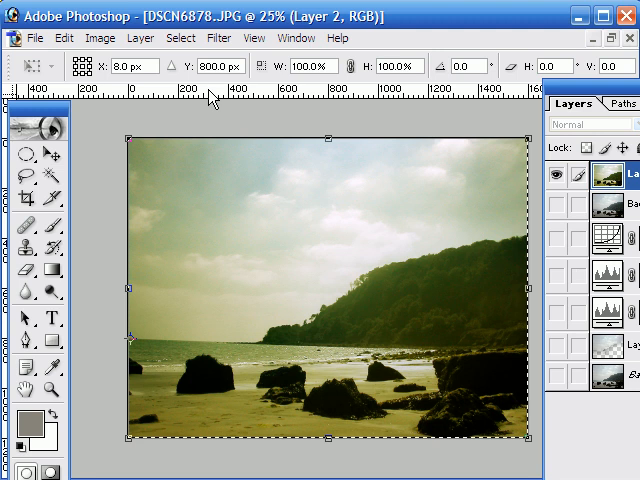
pyautogui.moveTo(195, 88); pyautogui.dragTo(195, 211)
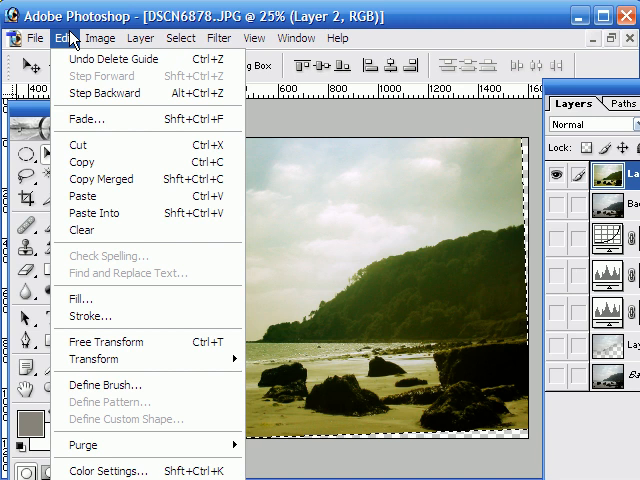
# - Check the image size is 1600x1200 without changing it, then pick the Crop tool
pyautogui.click(99, 37)
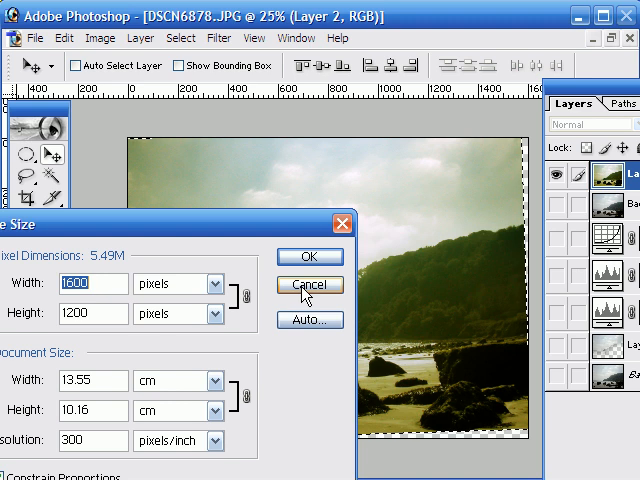
pyautogui.click(309, 285)
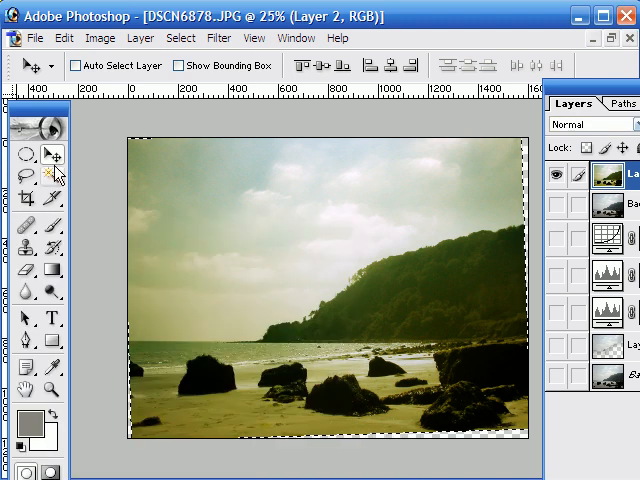
pyautogui.click(26, 195)
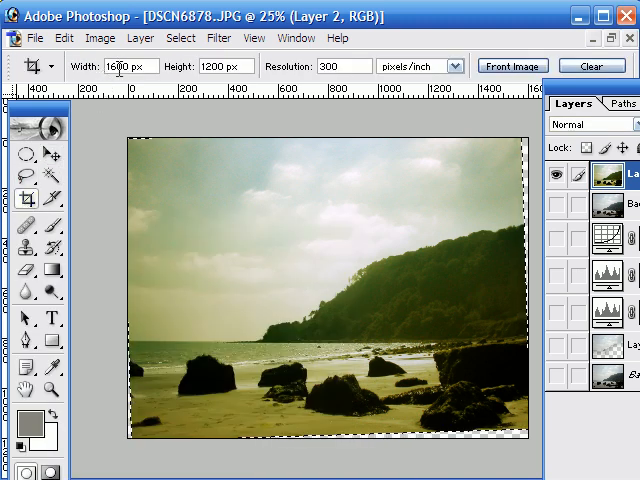
pyautogui.moveTo(122, 66)
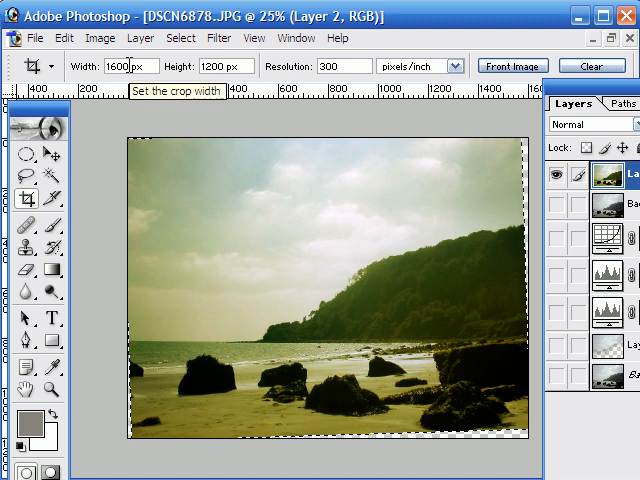
# - Enter 1500 into the crop settings for the 1600x1200 crop
pyautogui.write('1500')
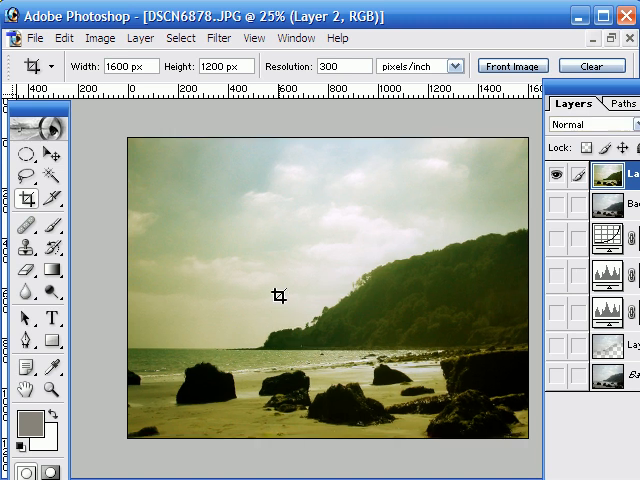
pyautogui.moveTo(142, 90)
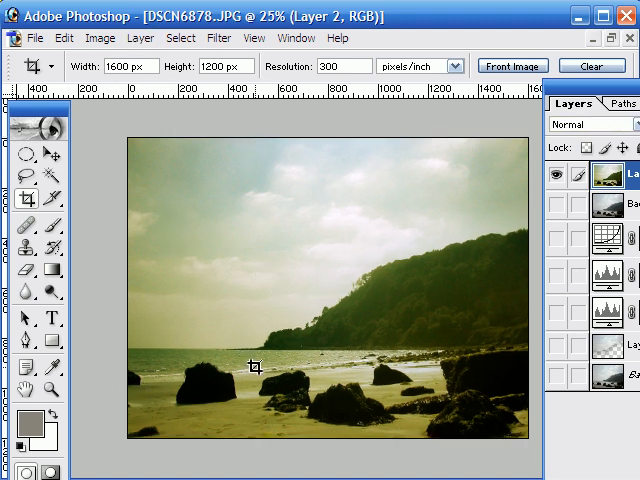
pyautogui.moveTo(95, 440)
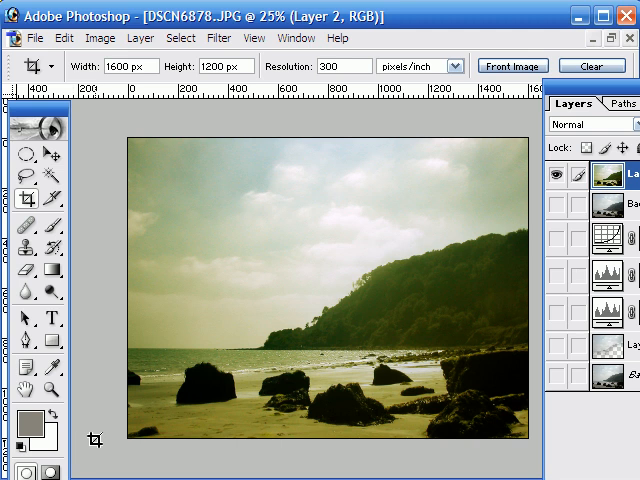
pyautogui.moveTo(331, 350)
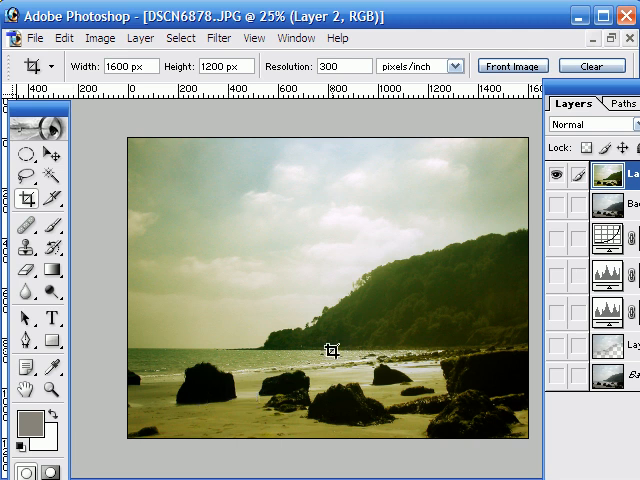